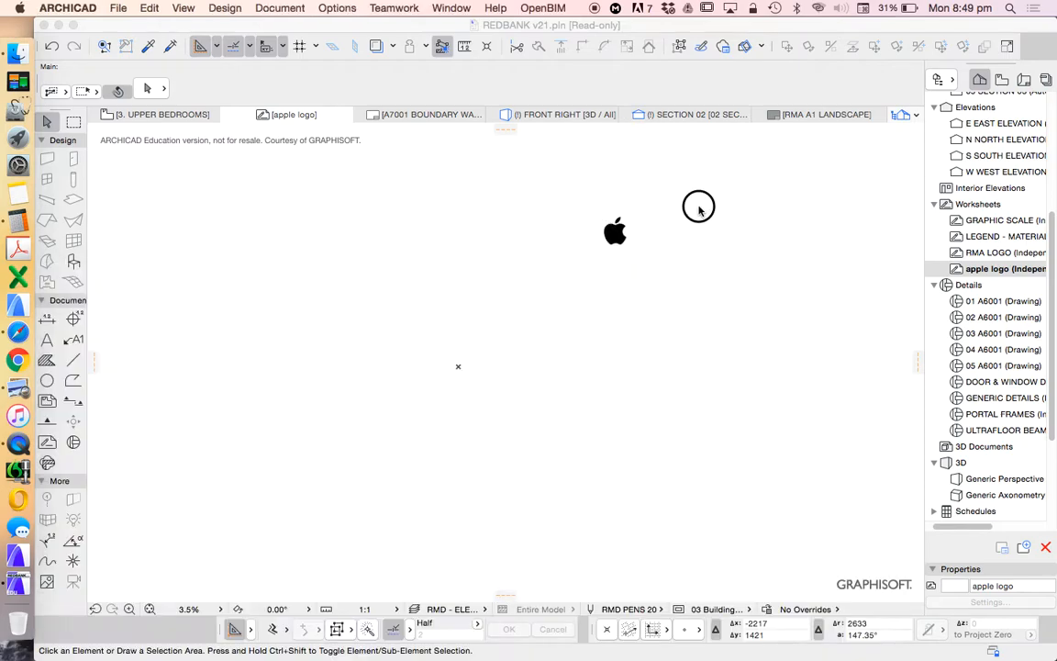
Step: Zoom the worksheet so the apple logo graphic fills the drawing area for tracing
{"action": "left_click", "coordinate": [615, 231]}
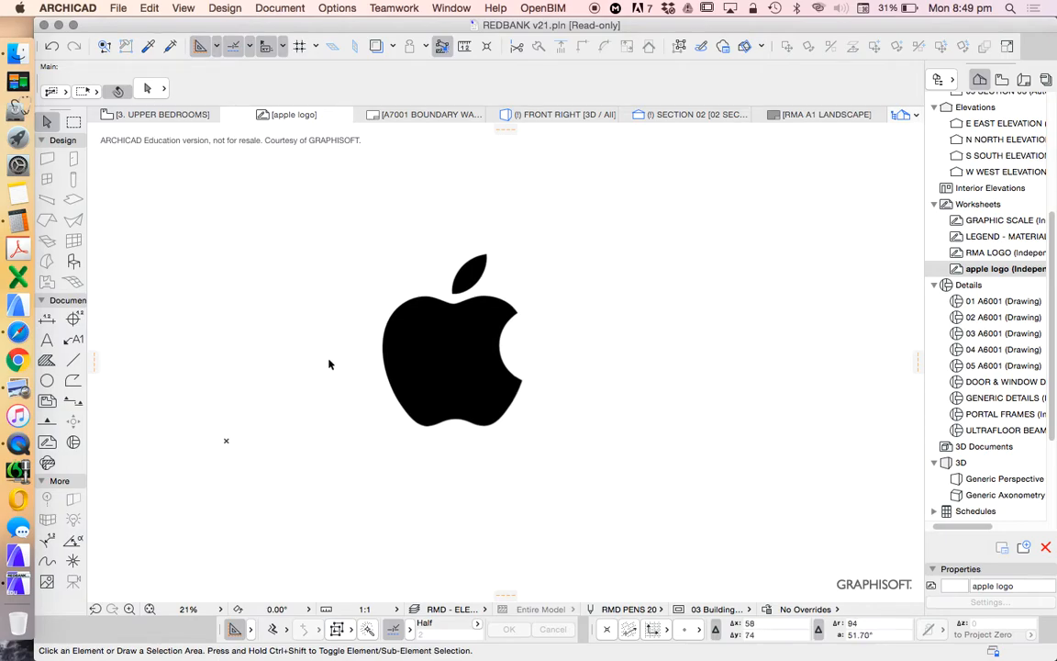
{"action": "mouse_move", "coordinate": [73, 358]}
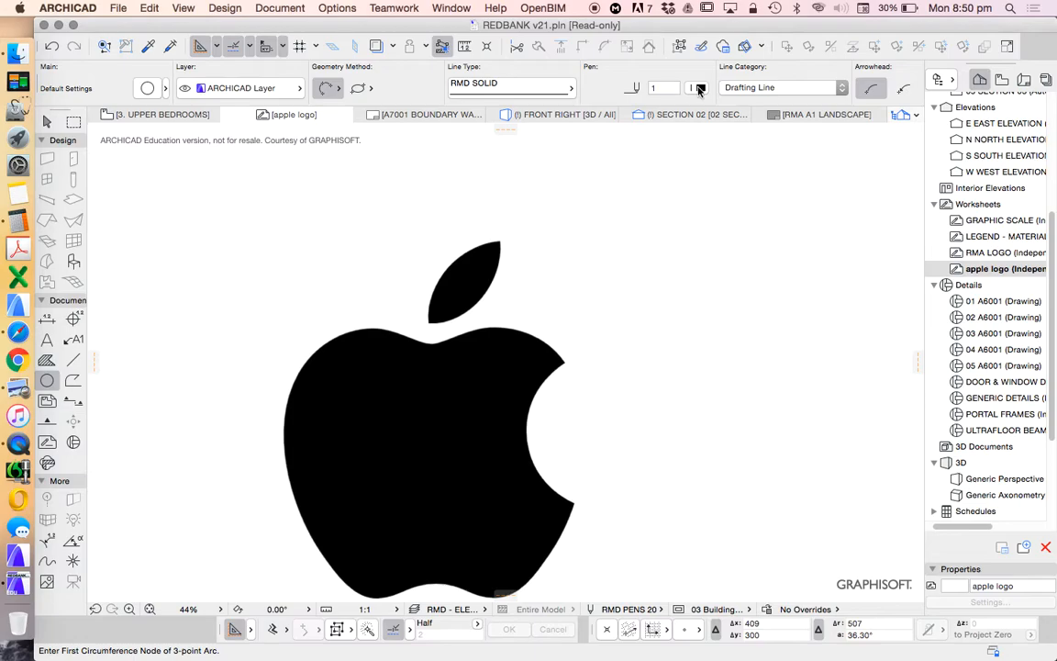
{"action": "mouse_move", "coordinate": [698, 88]}
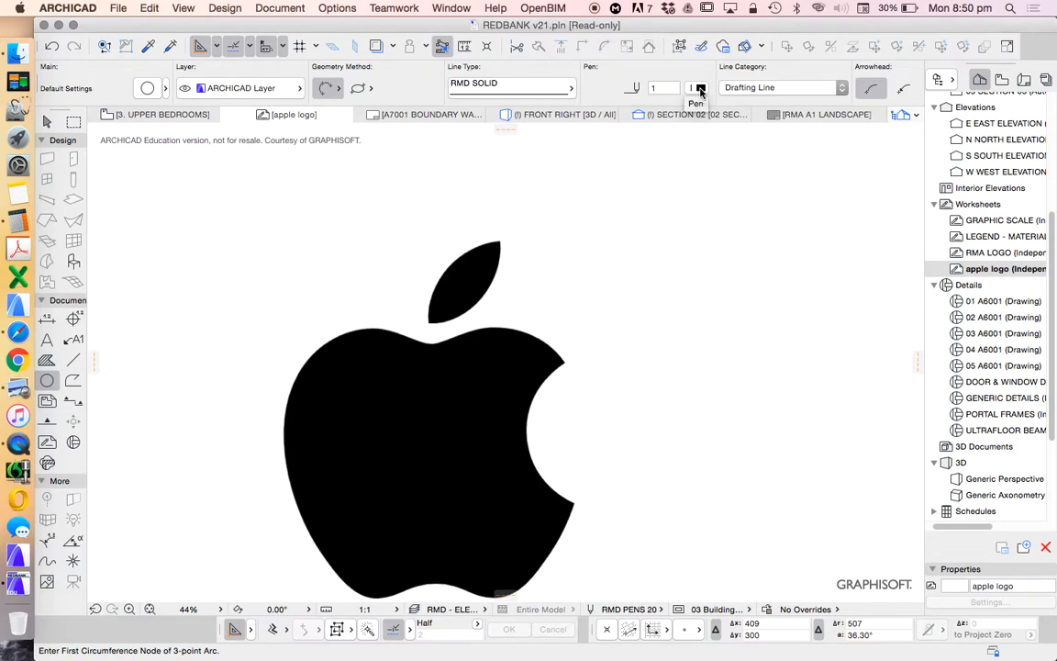
Step: Choose red pen 247 in the Info Box and start the first arc on the bite curve
{"action": "left_click", "coordinate": [699, 88]}
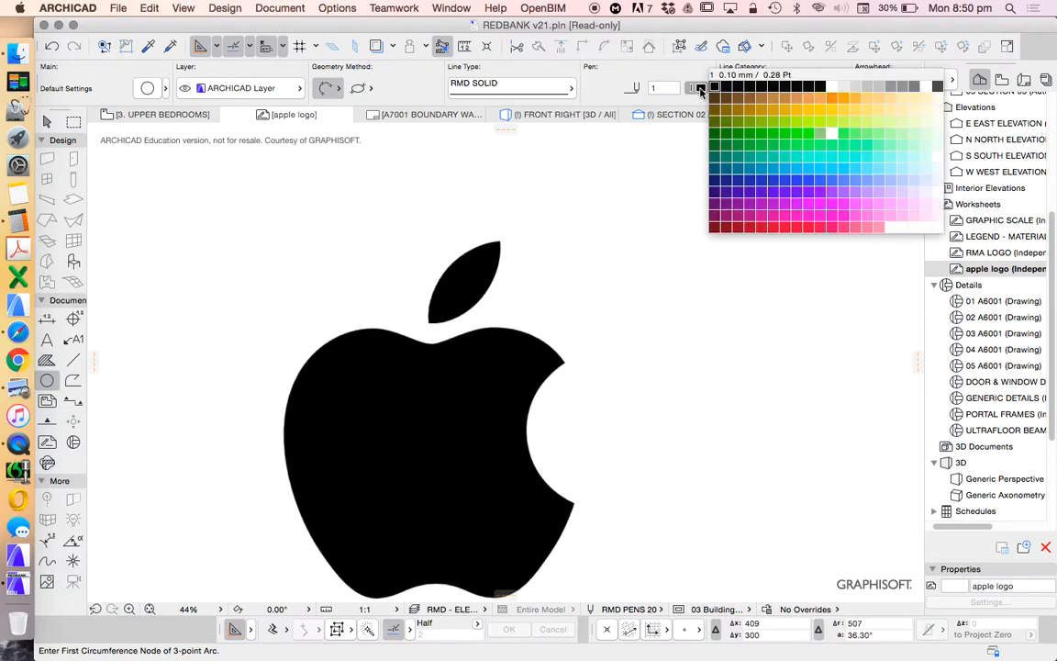
{"action": "left_click", "coordinate": [826, 132]}
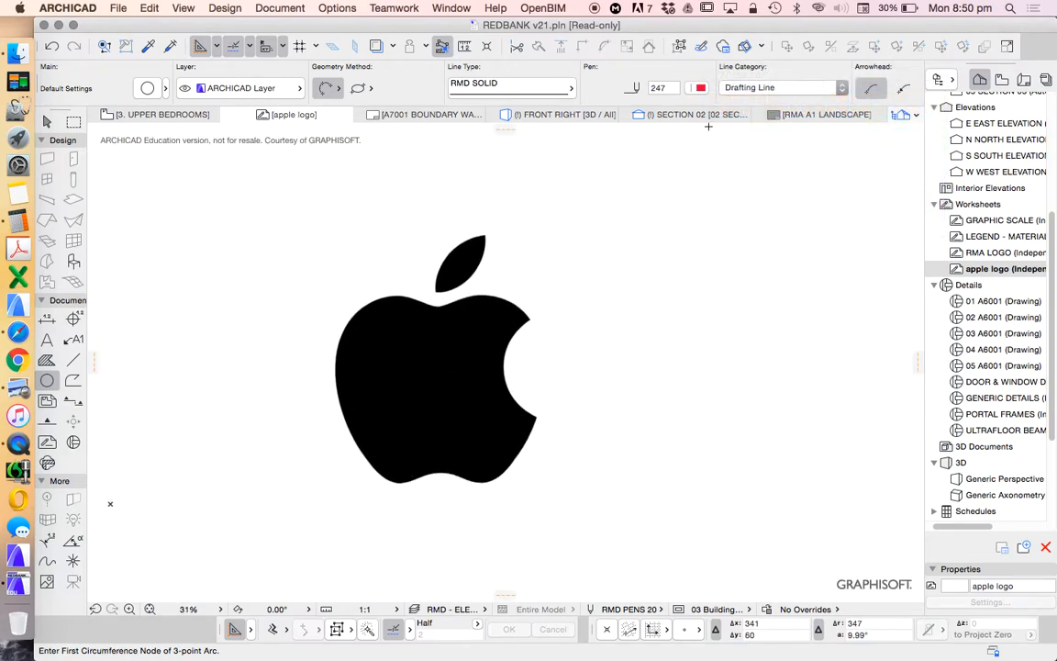
{"action": "mouse_move", "coordinate": [516, 371]}
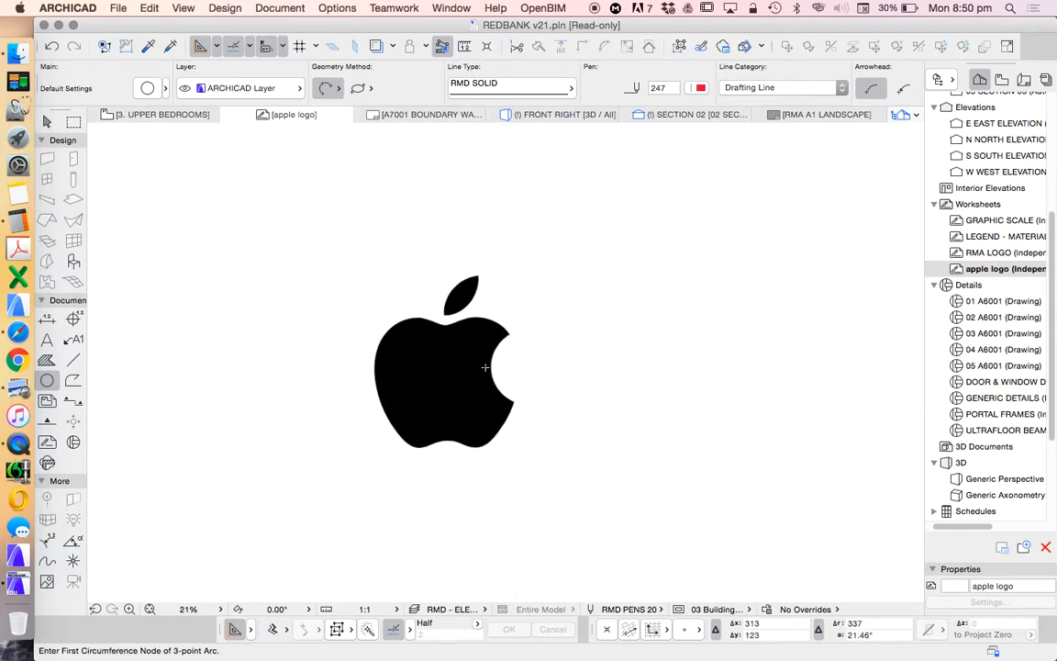
{"action": "scroll", "scroll_direction": "down", "scroll_amount": 3}
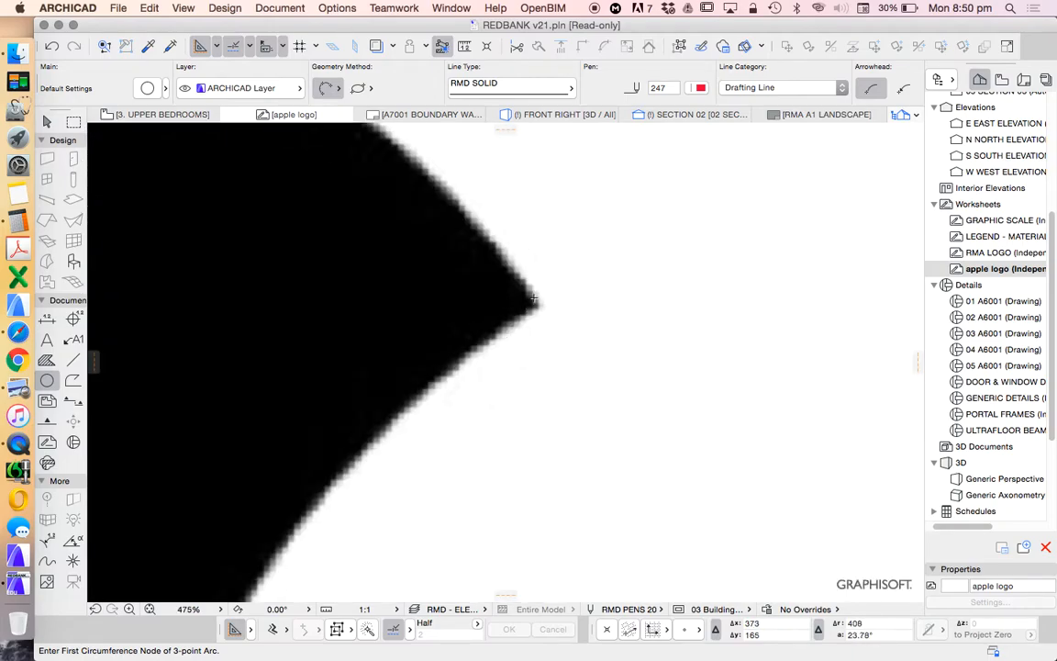
{"action": "scroll", "scroll_direction": "down", "scroll_amount": 3}
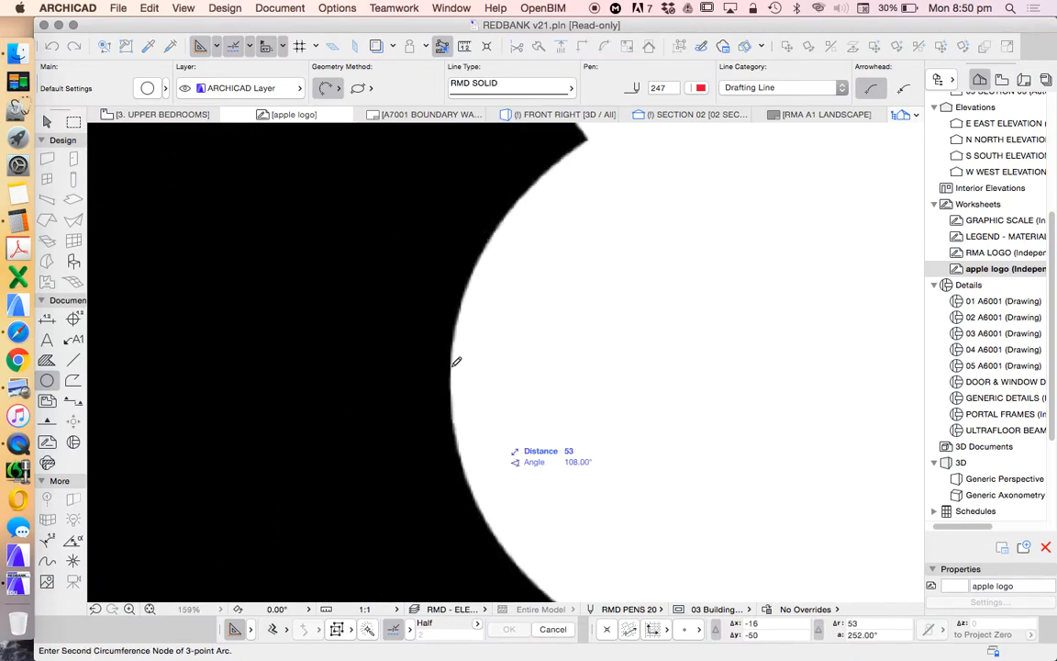
Step: Place 3-point arc nodes along the top edge of the apple body in red
{"action": "left_click", "coordinate": [455, 360]}
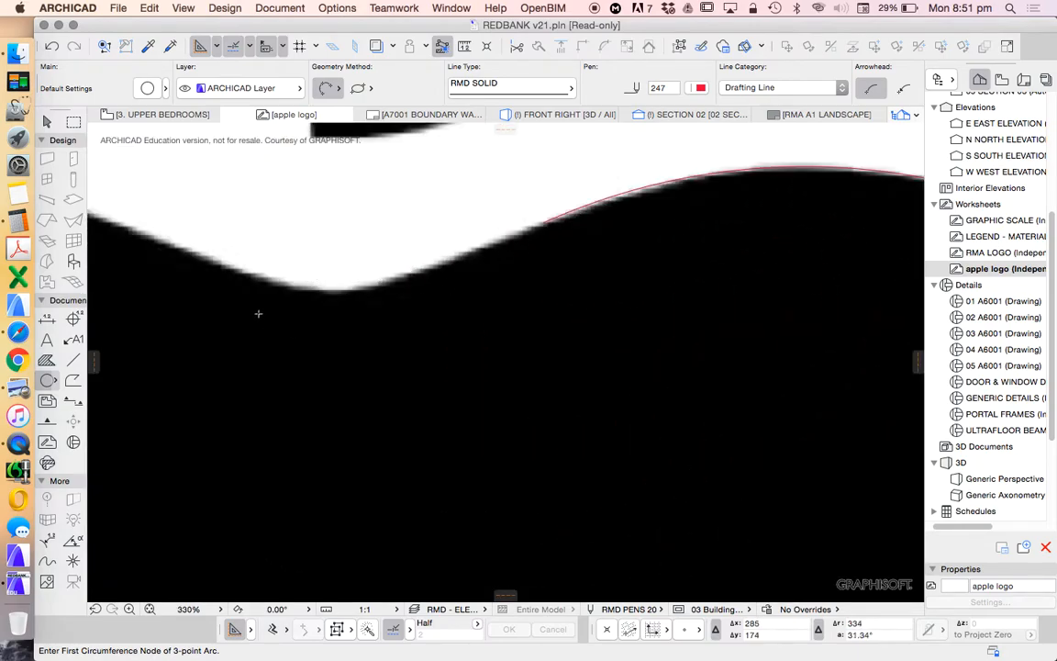
{"action": "mouse_move", "coordinate": [250, 294]}
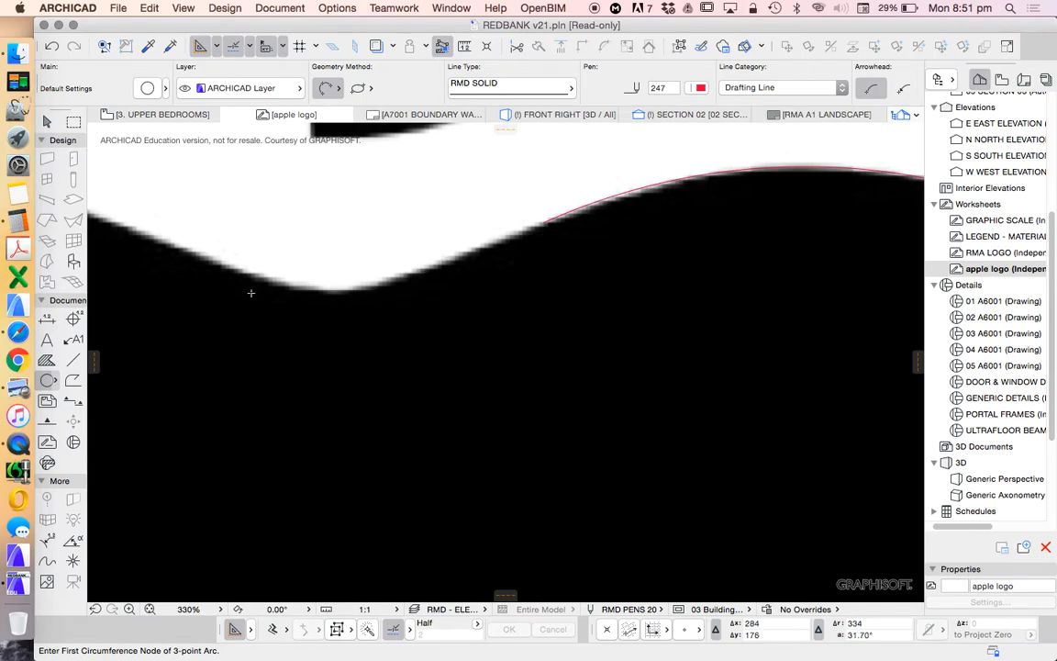
{"action": "mouse_move", "coordinate": [292, 281]}
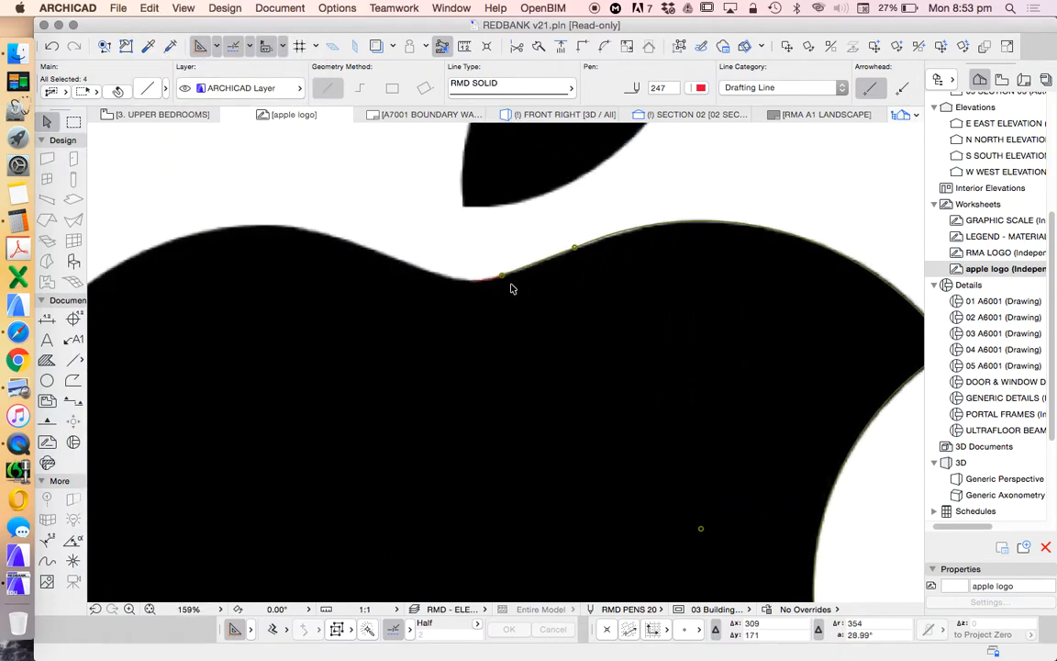
Step: Mirror a copy of the selected traced arcs onto the apple's left side
{"action": "left_click", "coordinate": [148, 7]}
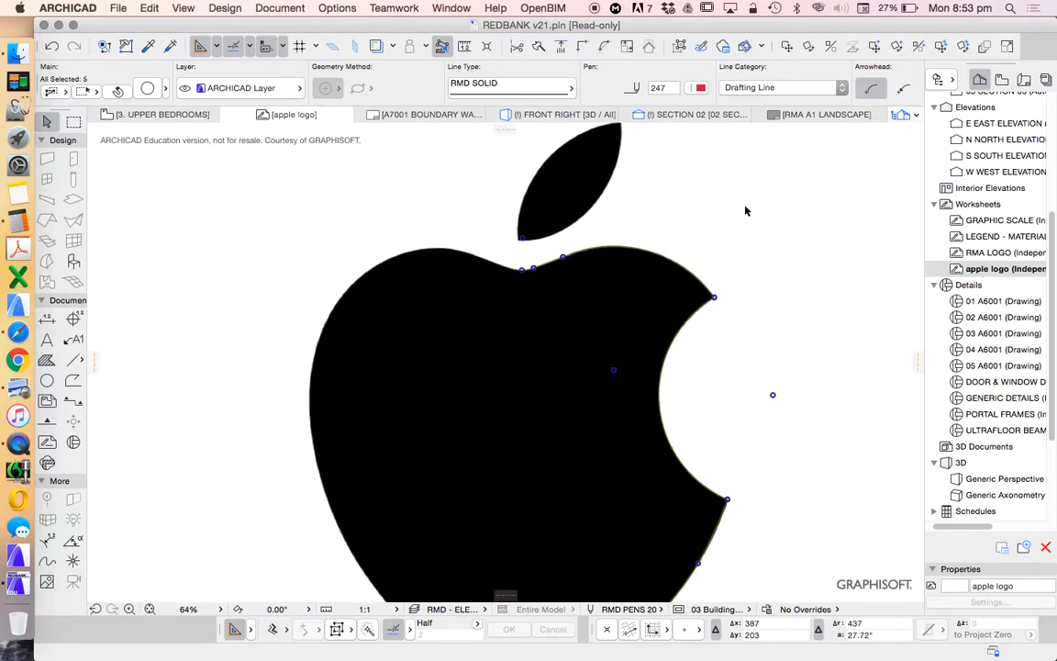
{"action": "right_click", "coordinate": [745, 211]}
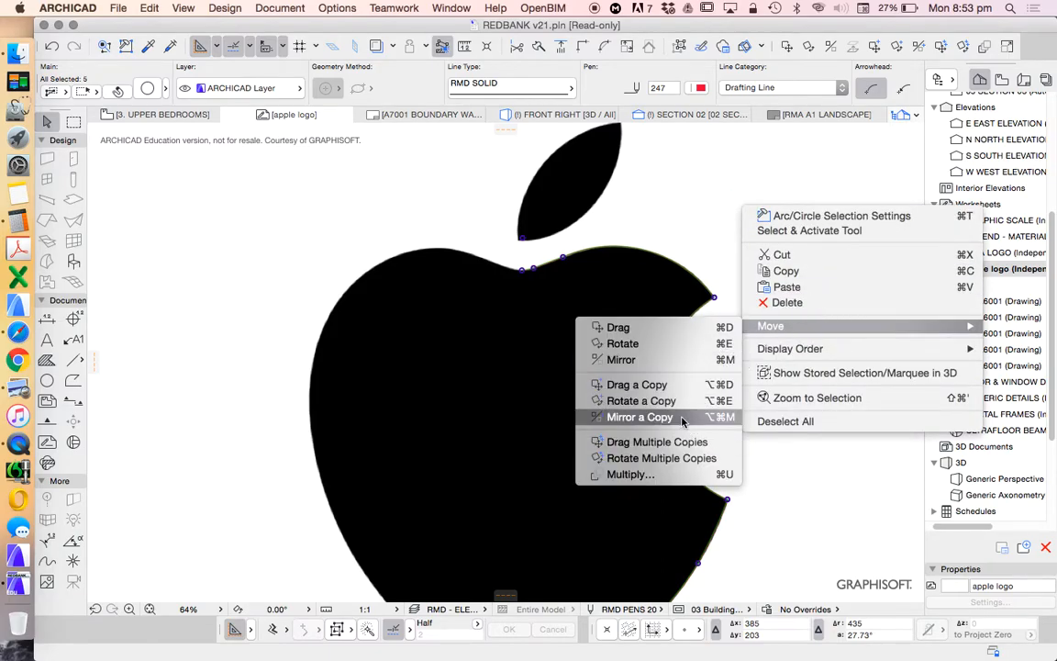
{"action": "left_click", "coordinate": [639, 417]}
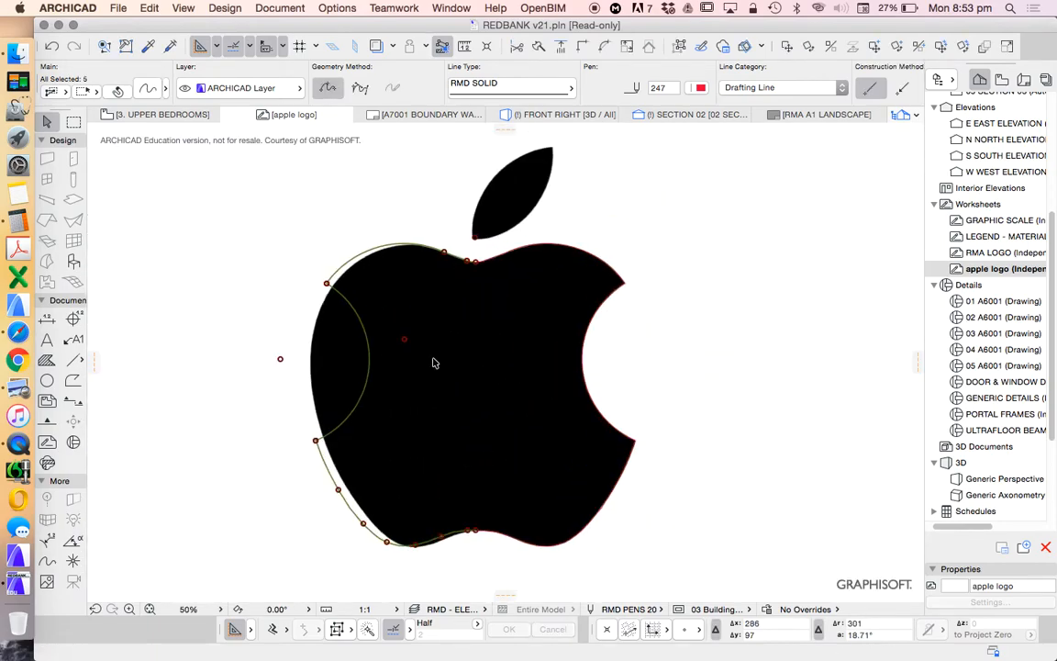
{"action": "mouse_move", "coordinate": [301, 307]}
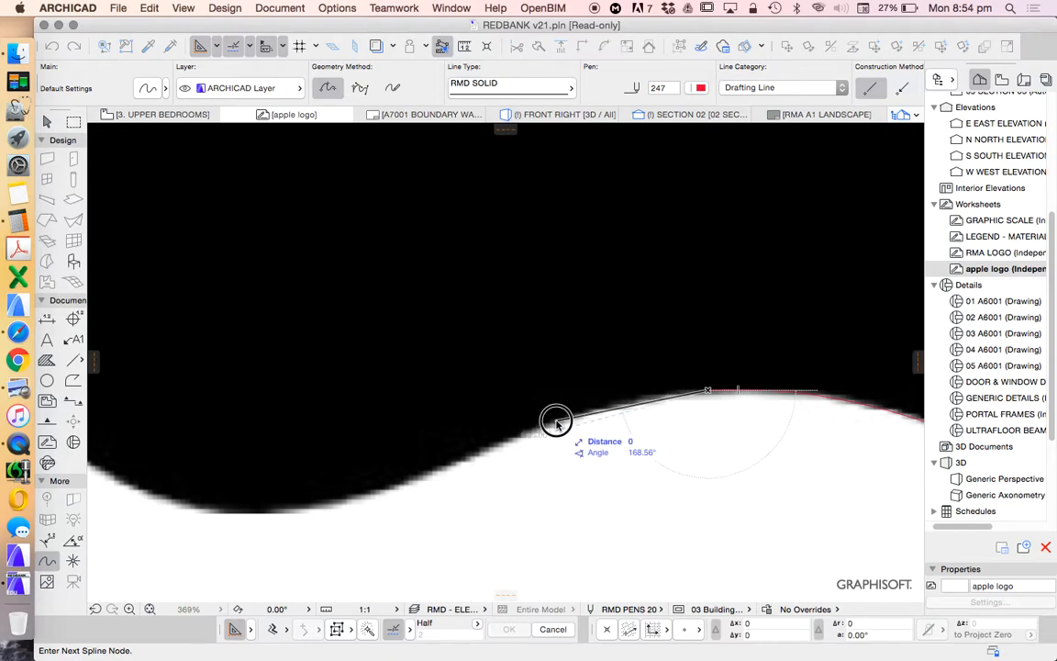
Step: Trace the apple's lower curve with a red spline and bring up its selection settings
{"action": "left_click", "coordinate": [260, 507]}
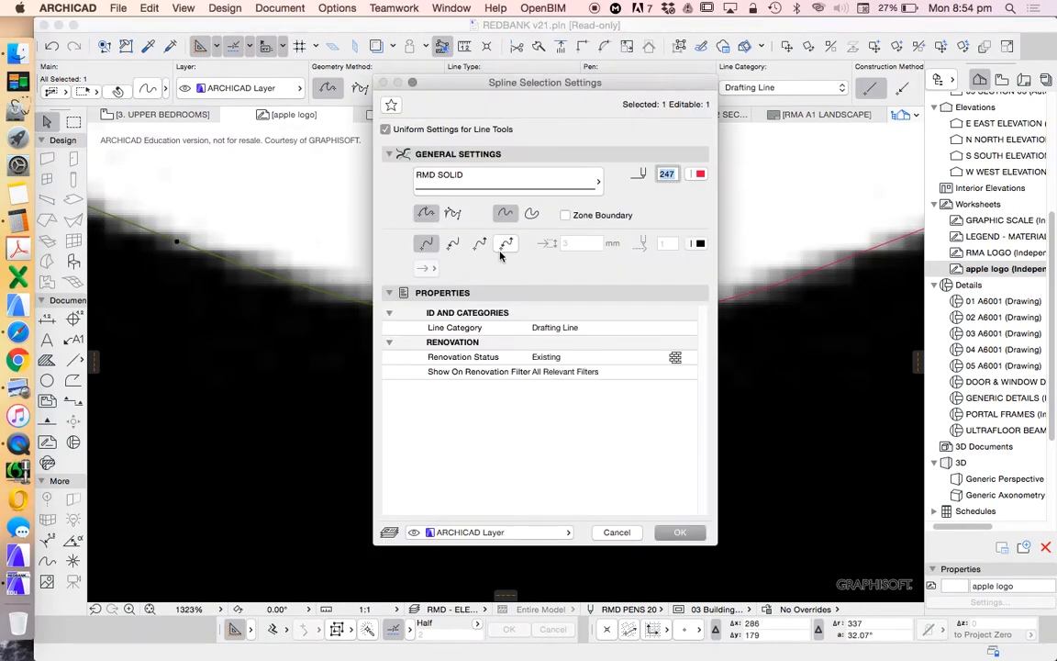
Step: Confirm the Spline Selection Settings, leaving the full red outline around the apple body
{"action": "left_click", "coordinate": [679, 532]}
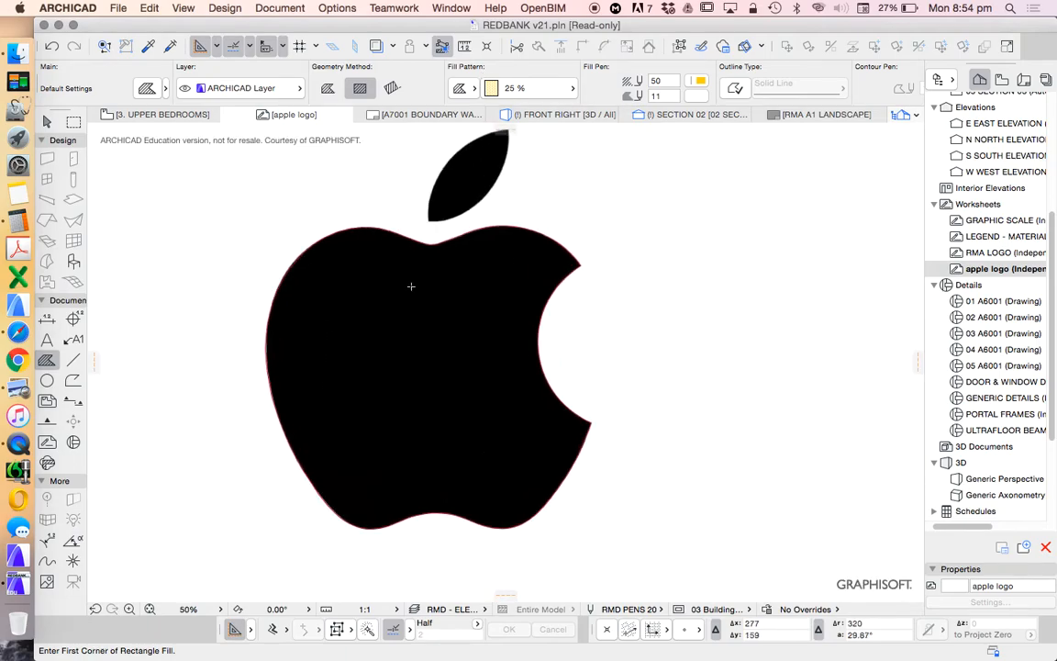
{"action": "mouse_move", "coordinate": [470, 301]}
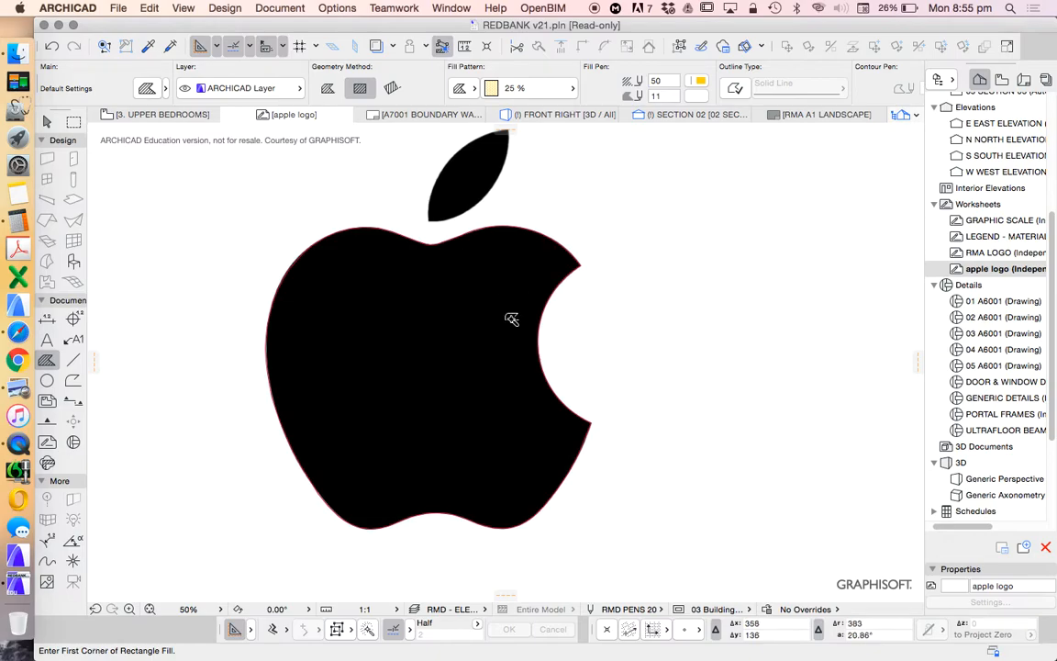
Step: Attempt a fill inside the apple outline and dismiss the region-not-found warning
{"action": "left_click", "coordinate": [510, 319]}
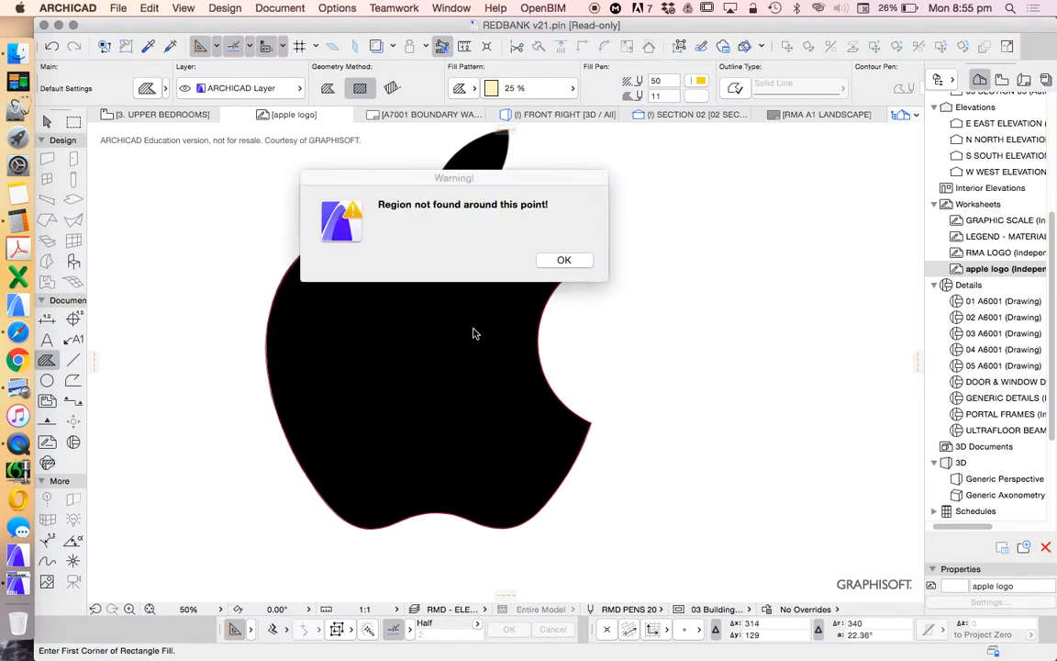
{"action": "left_click", "coordinate": [563, 261]}
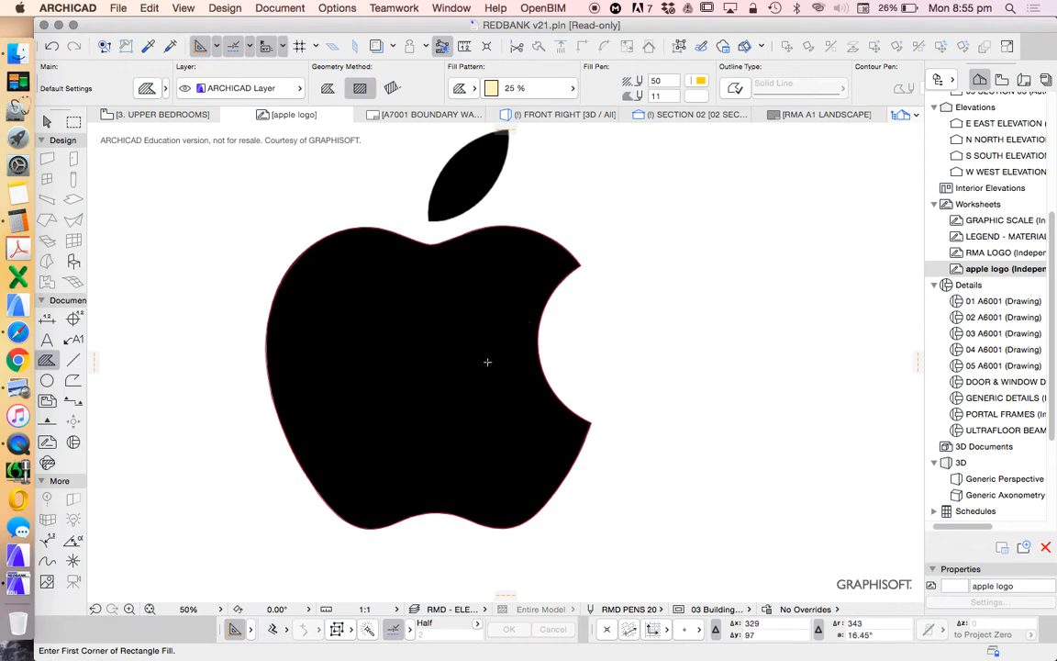
{"action": "mouse_move", "coordinate": [449, 371]}
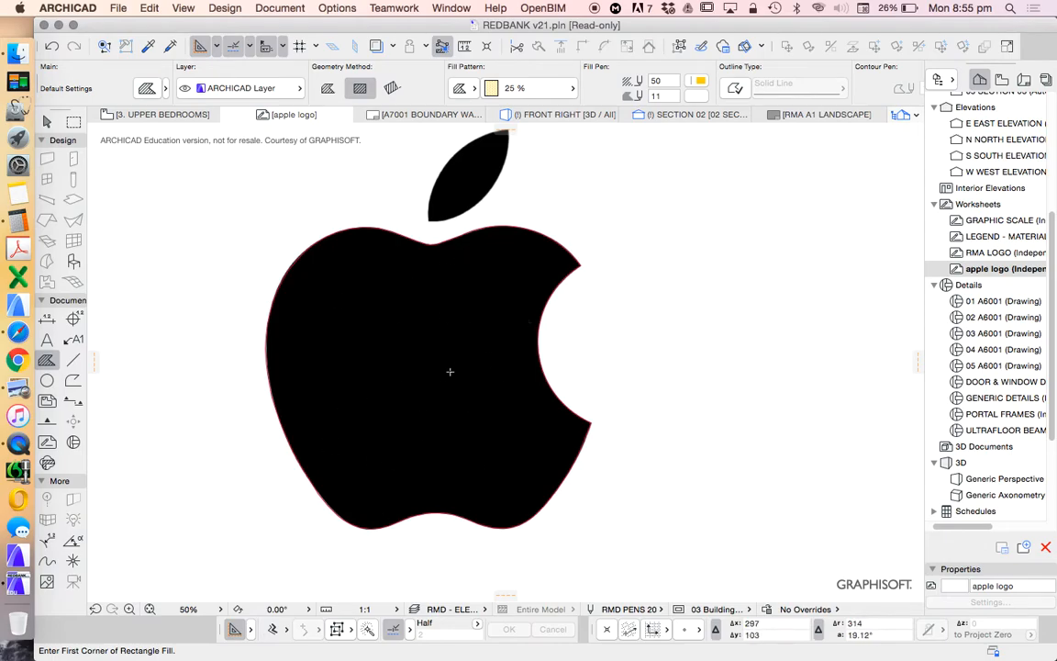
{"action": "mouse_move", "coordinate": [536, 338]}
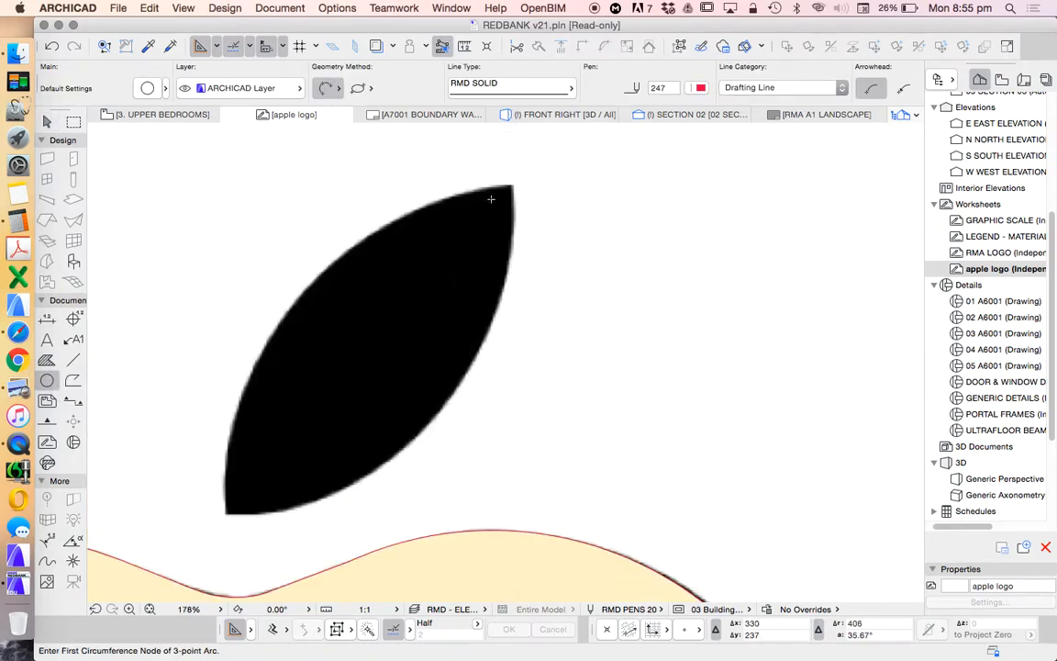
Step: Complete the filled leaf polygon above the apple body
{"action": "left_click", "coordinate": [492, 198]}
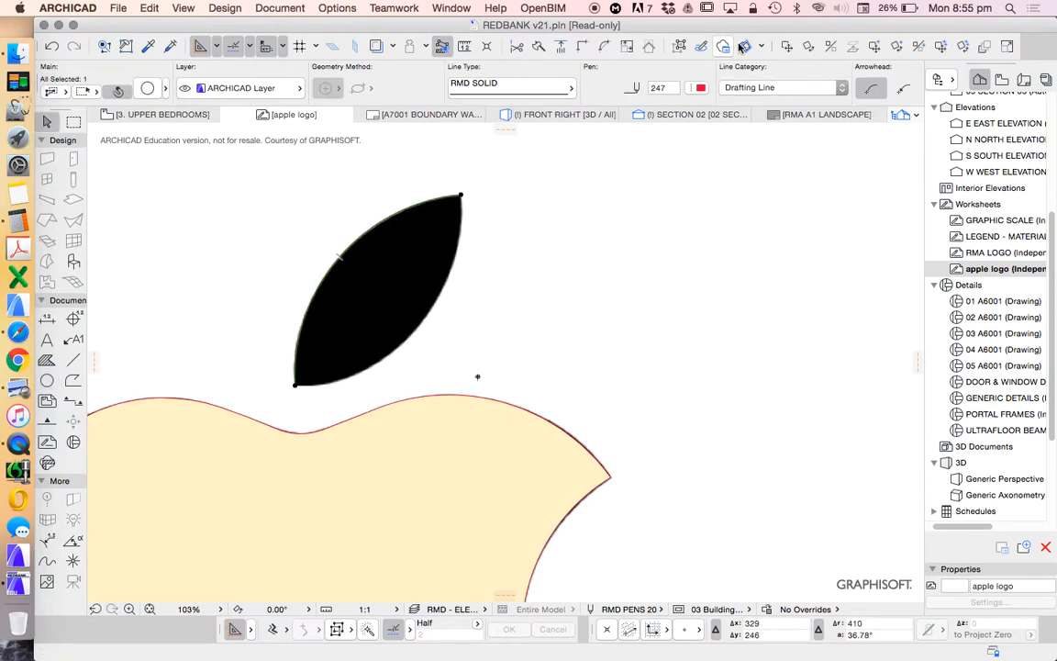
{"action": "left_click", "coordinate": [745, 46]}
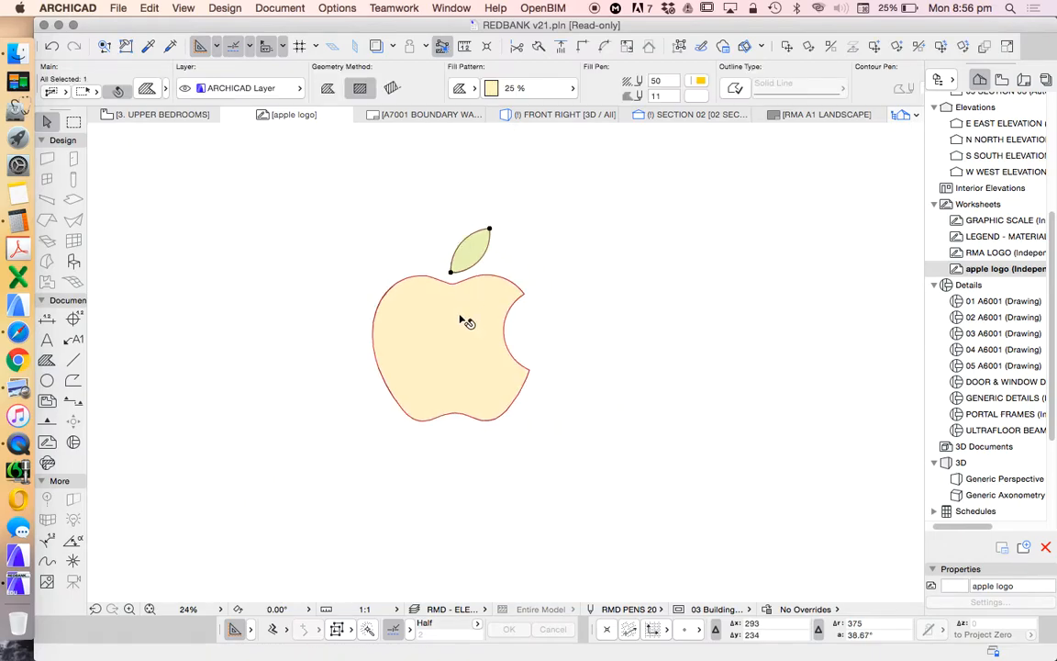
Step: Select the body and leaf fills together, set them solid, and bring up the RMA A1 LANDSCAPE layout
{"action": "left_click", "coordinate": [449, 330]}
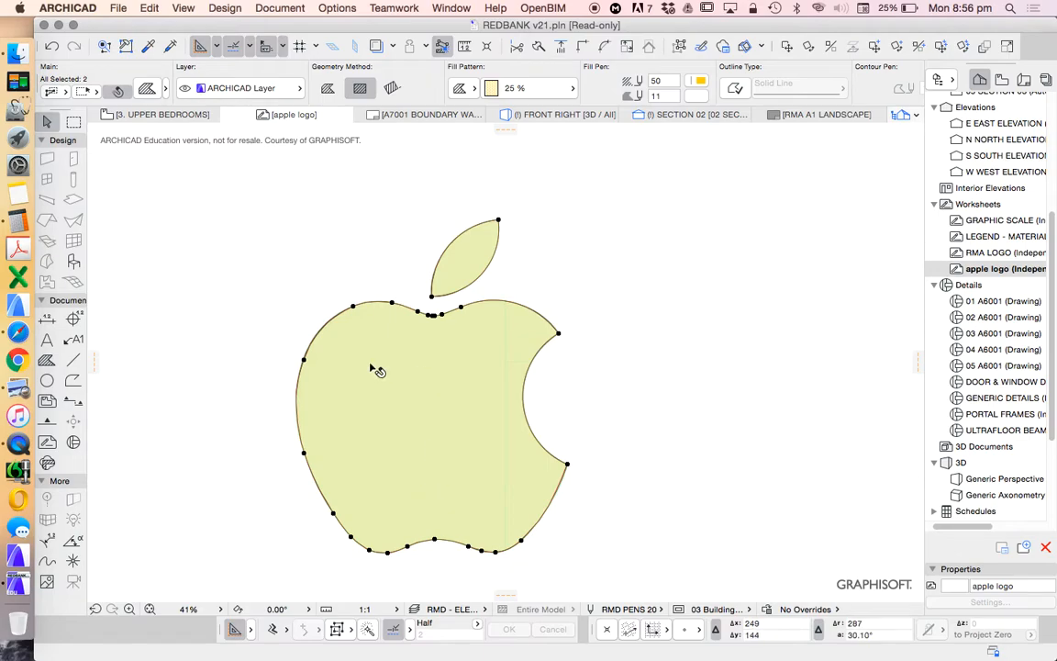
{"action": "scroll", "scroll_direction": "down", "scroll_amount": 3}
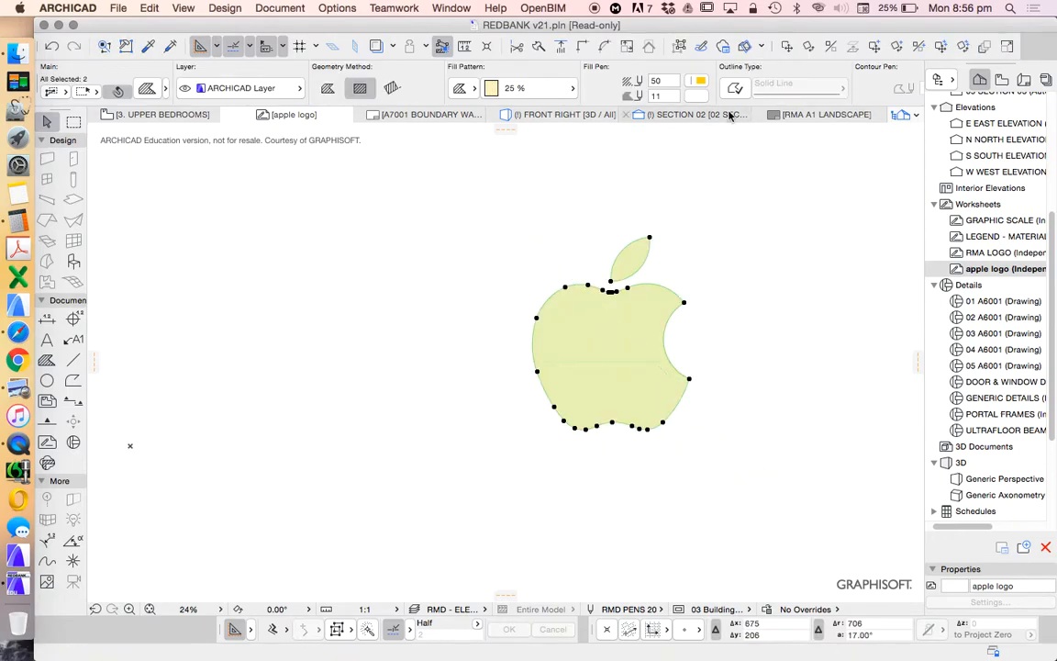
{"action": "left_click", "coordinate": [697, 80]}
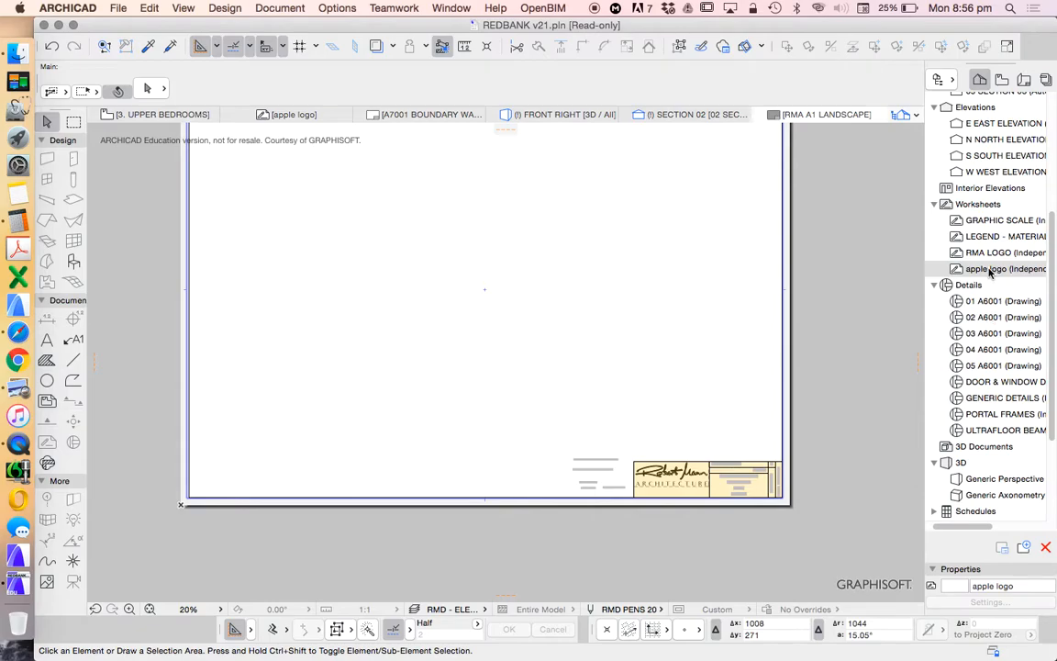
Step: Cancel the New Folder prompt and save the Worksheets current view as 'apple logo'
{"action": "scroll", "scroll_direction": "down", "scroll_amount": 3}
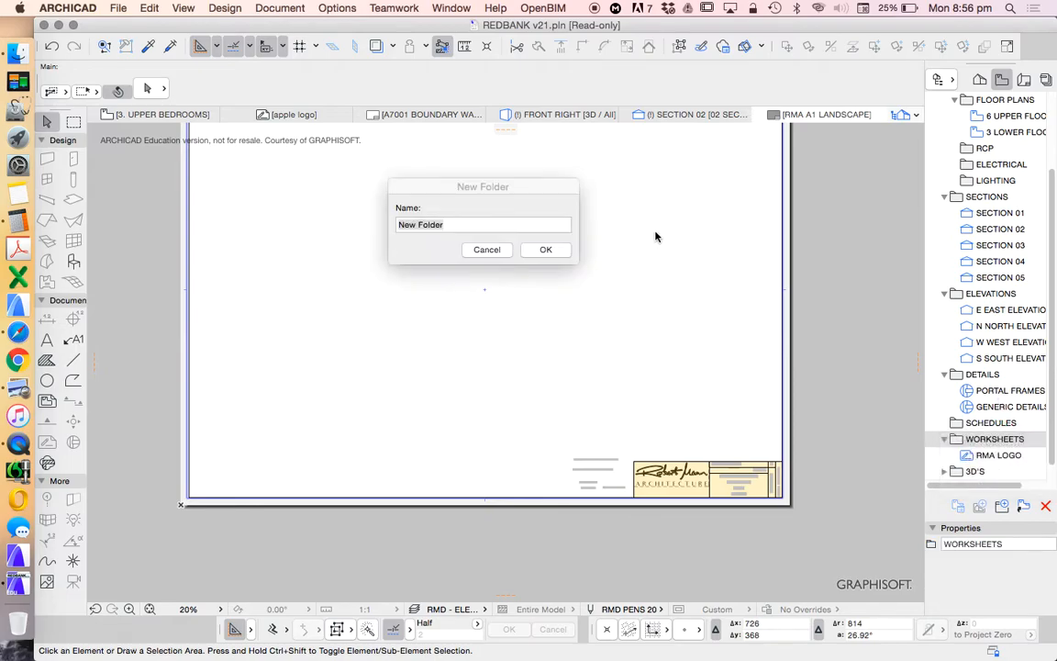
{"action": "left_click", "coordinate": [486, 249]}
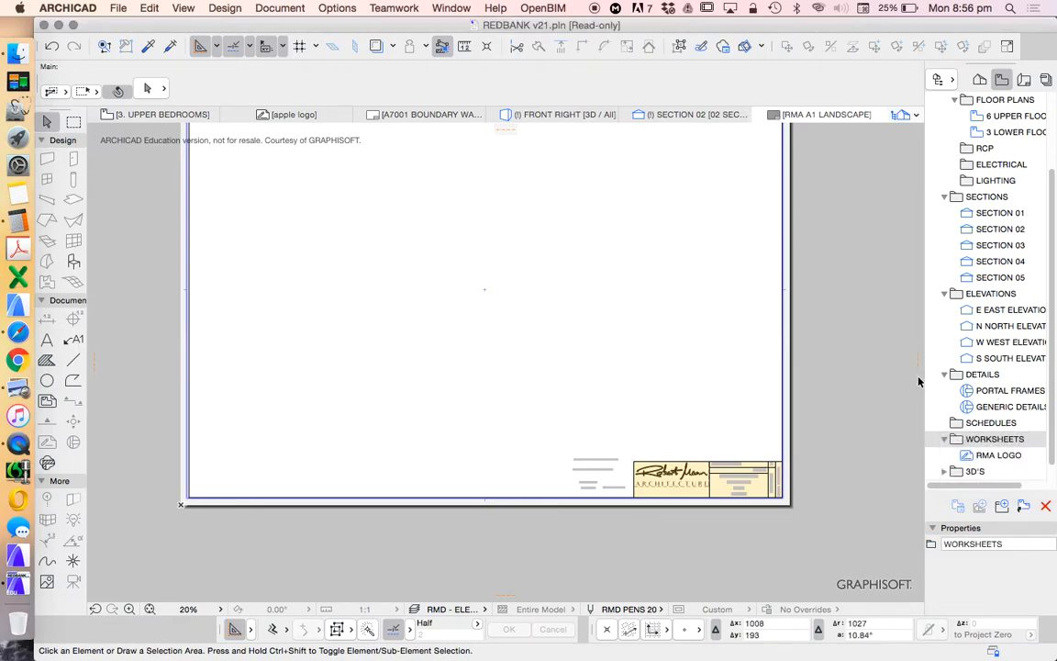
{"action": "mouse_move", "coordinate": [983, 342]}
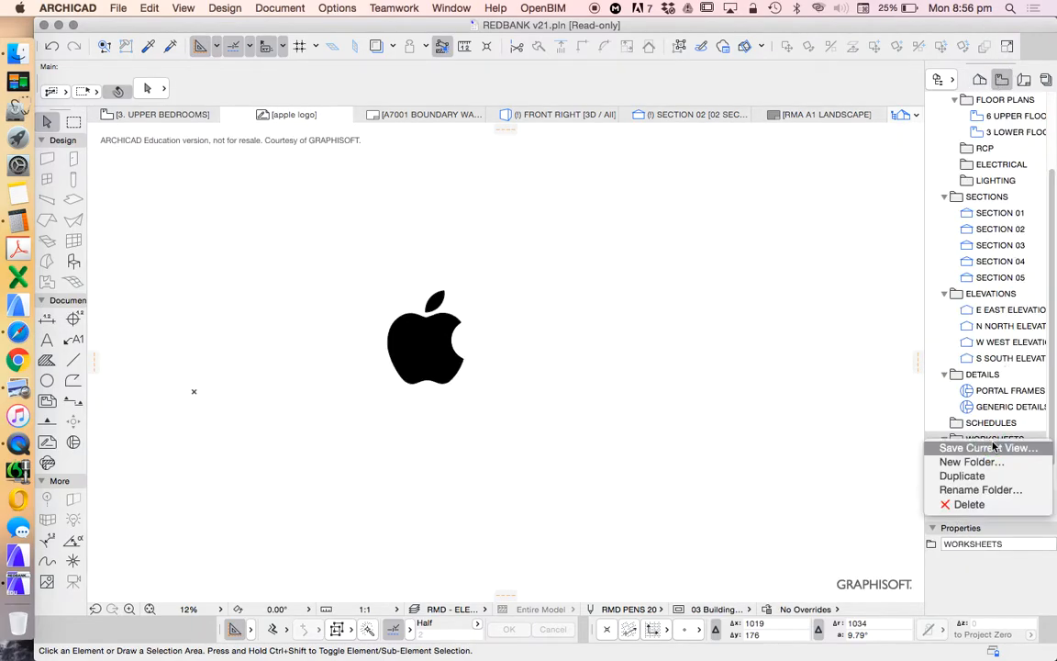
{"action": "left_click", "coordinate": [987, 448]}
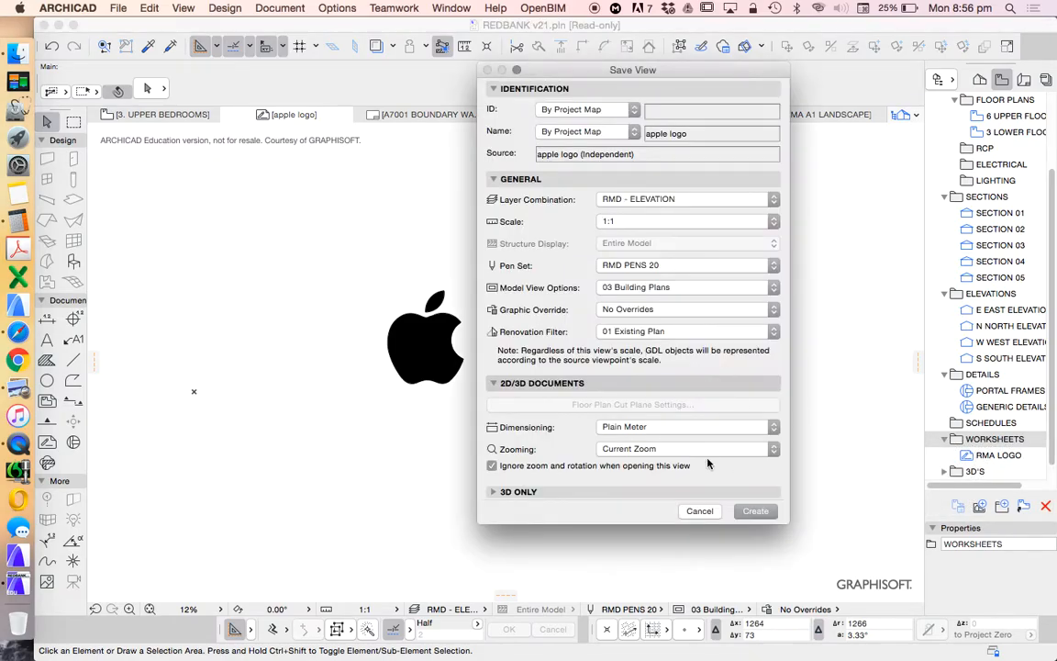
{"action": "left_click", "coordinate": [756, 510]}
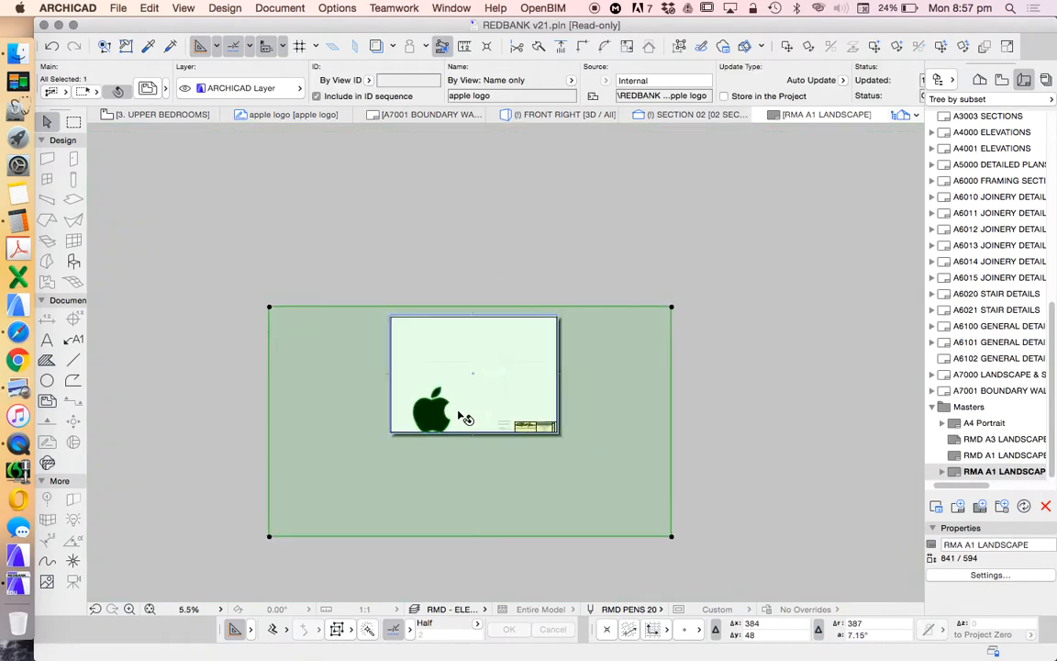
Step: Fit the placed logo drawing's frame to the drawing via its selection settings
{"action": "double_click", "coordinate": [470, 375]}
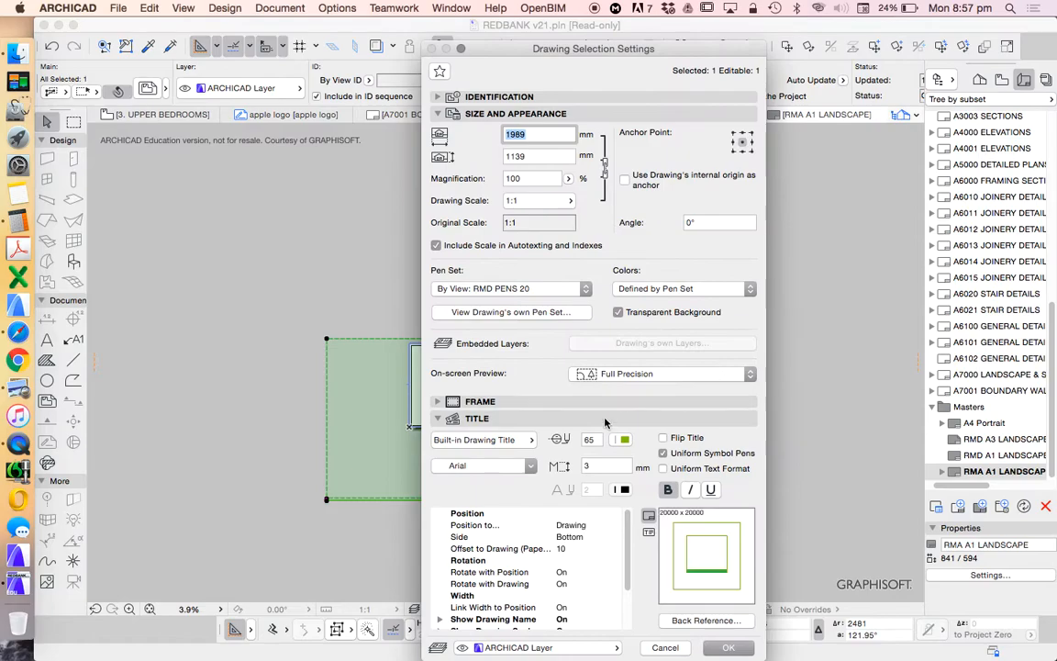
{"action": "mouse_move", "coordinate": [497, 303]}
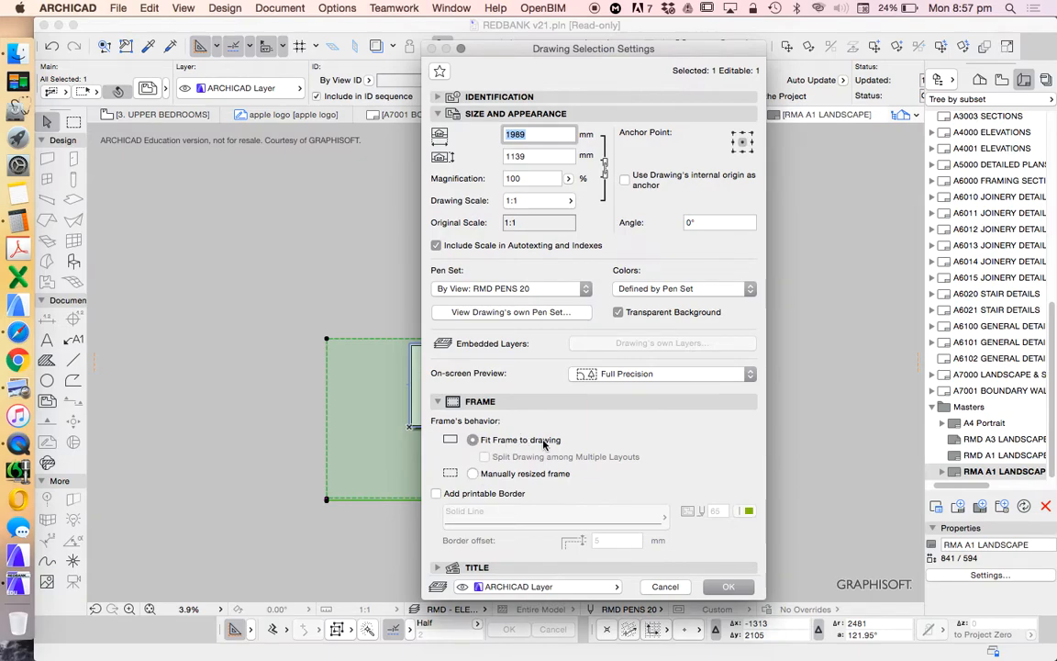
{"action": "left_click", "coordinate": [726, 587]}
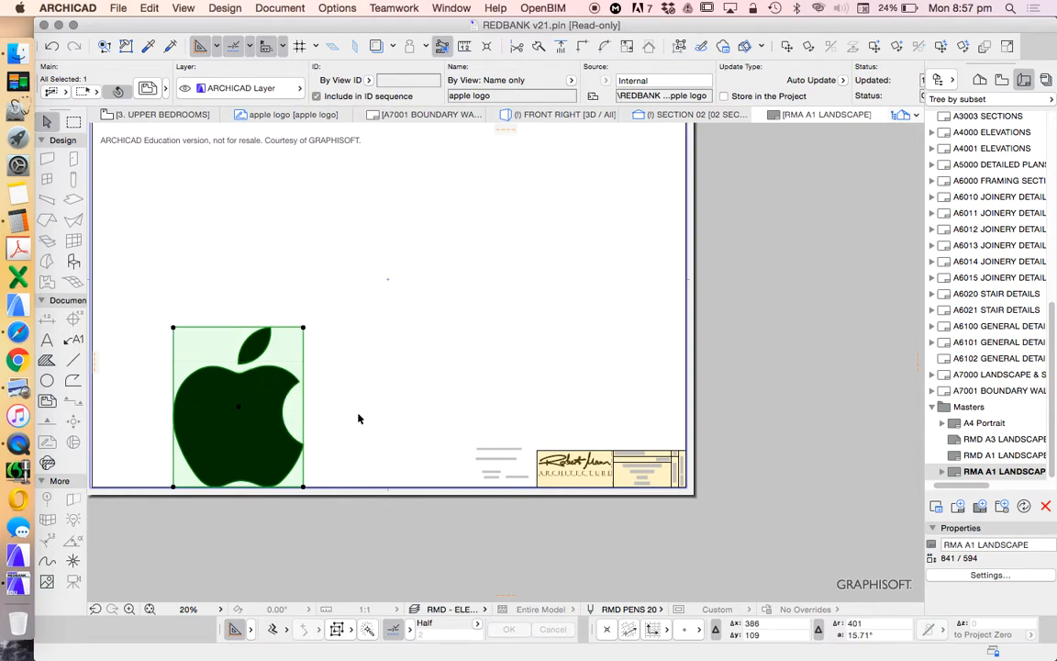
Step: Drag the logo drawing beside the title block and shrink it with Resize
{"action": "left_click_drag", "start_coordinate": [238, 406], "coordinate": [414, 419]}
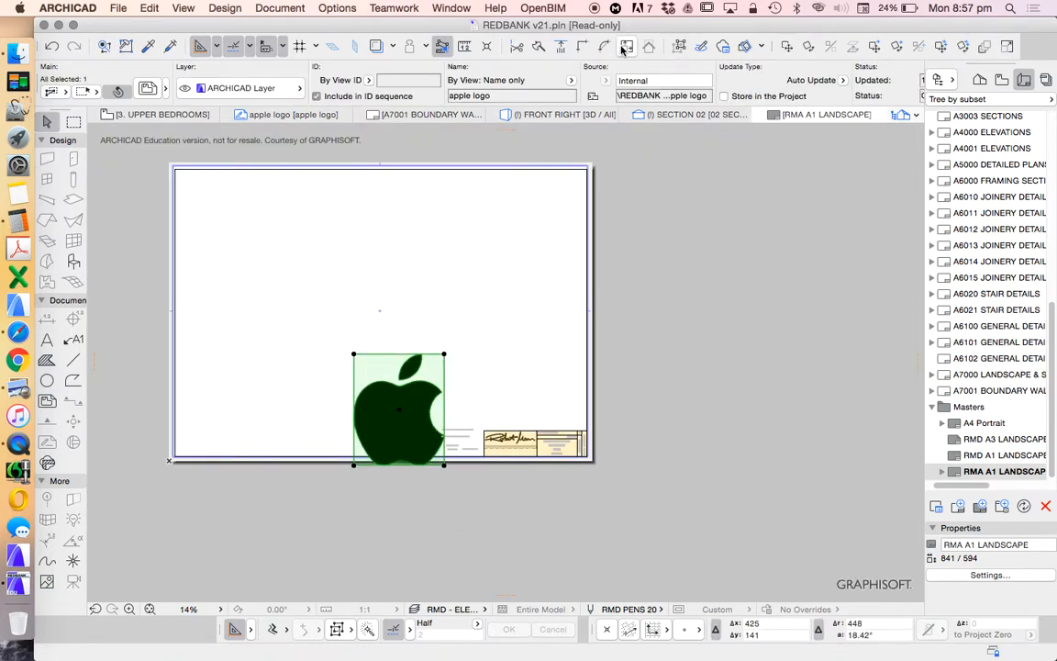
{"action": "left_click", "coordinate": [628, 46]}
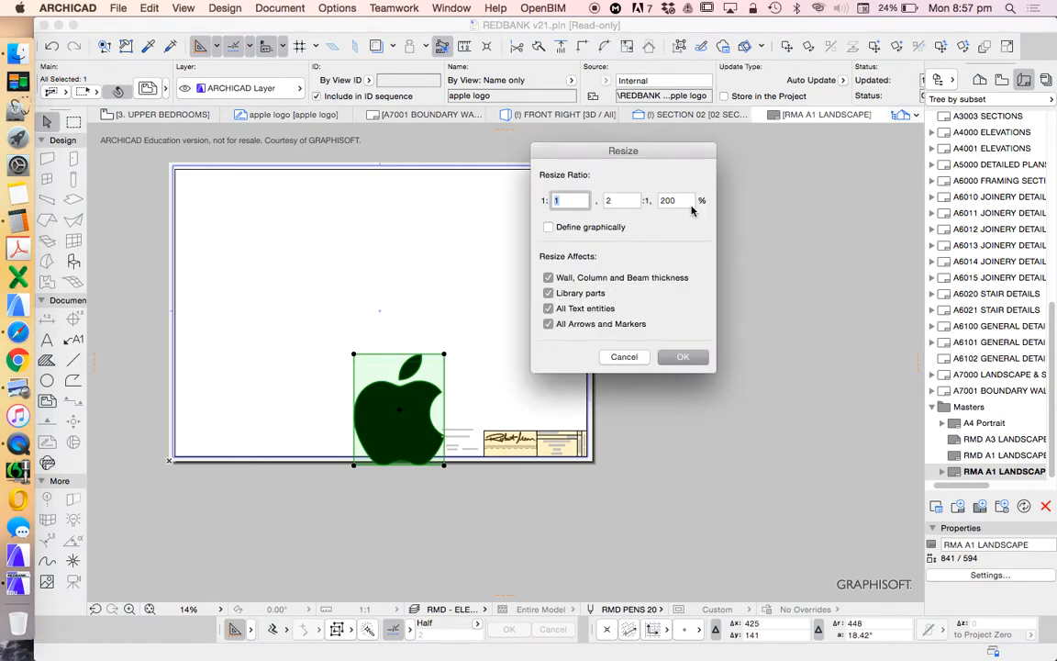
{"action": "left_click", "coordinate": [683, 356]}
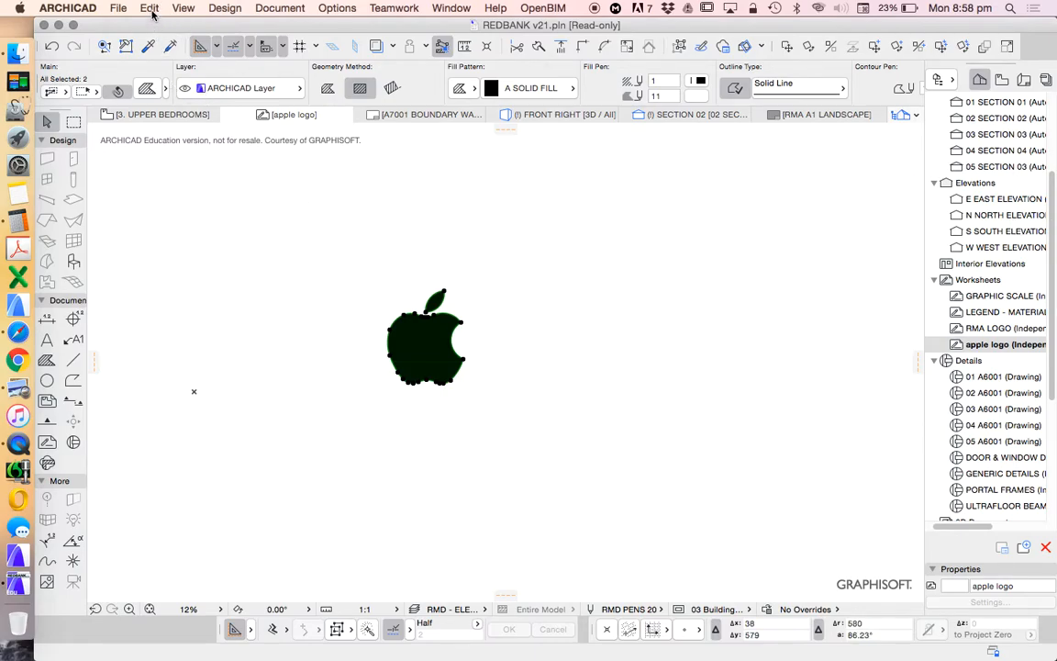
Step: Copy the black apple fills from the worksheet and paste them onto the layout
{"action": "left_click", "coordinate": [149, 7]}
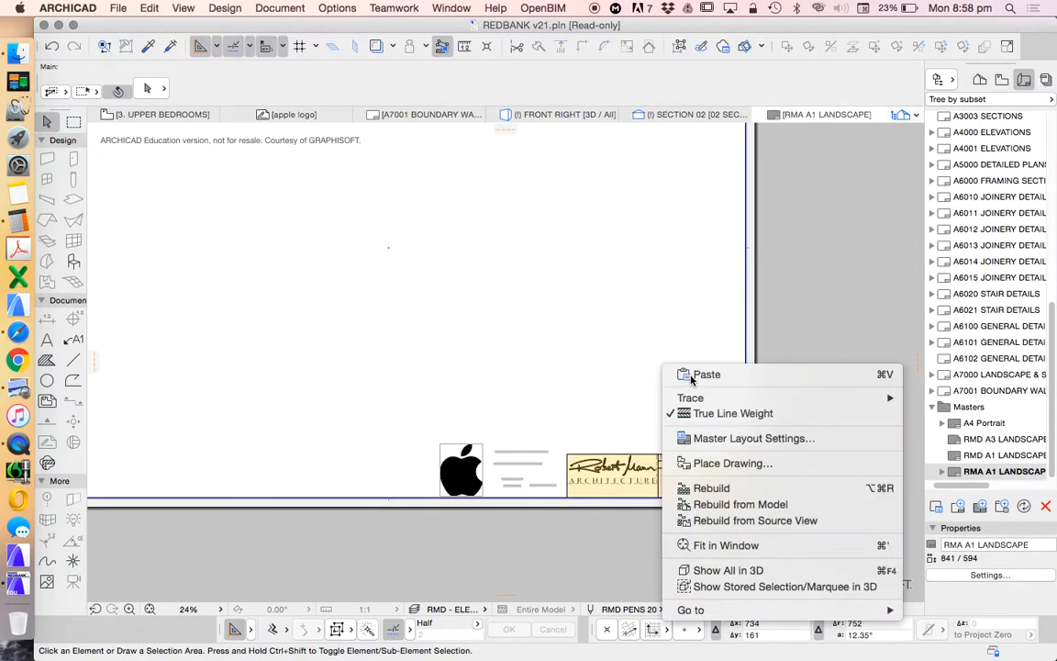
{"action": "left_click", "coordinate": [707, 374]}
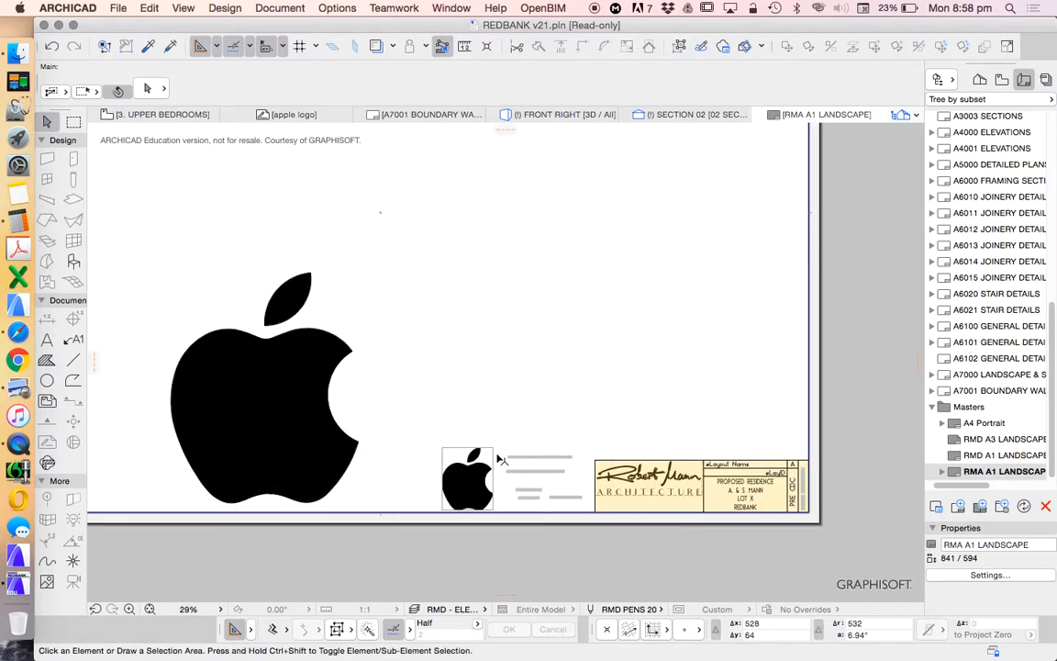
{"action": "left_click", "coordinate": [466, 477]}
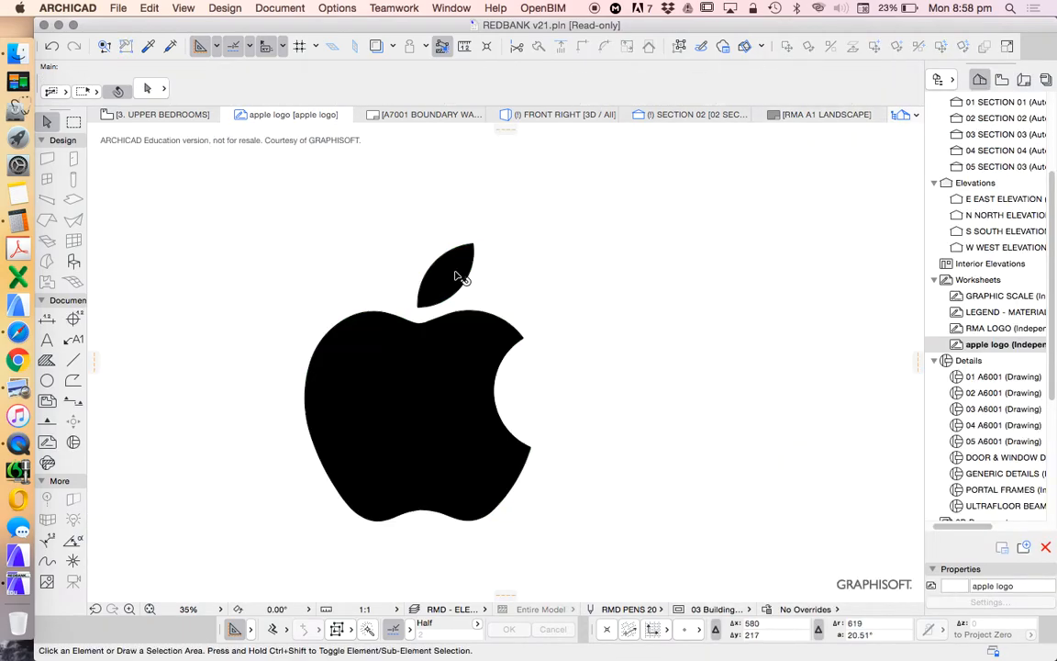
Step: Return to the RMA A1 LANDSCAPE layout and zoom to the small logo by the title block
{"action": "left_click", "coordinate": [693, 81]}
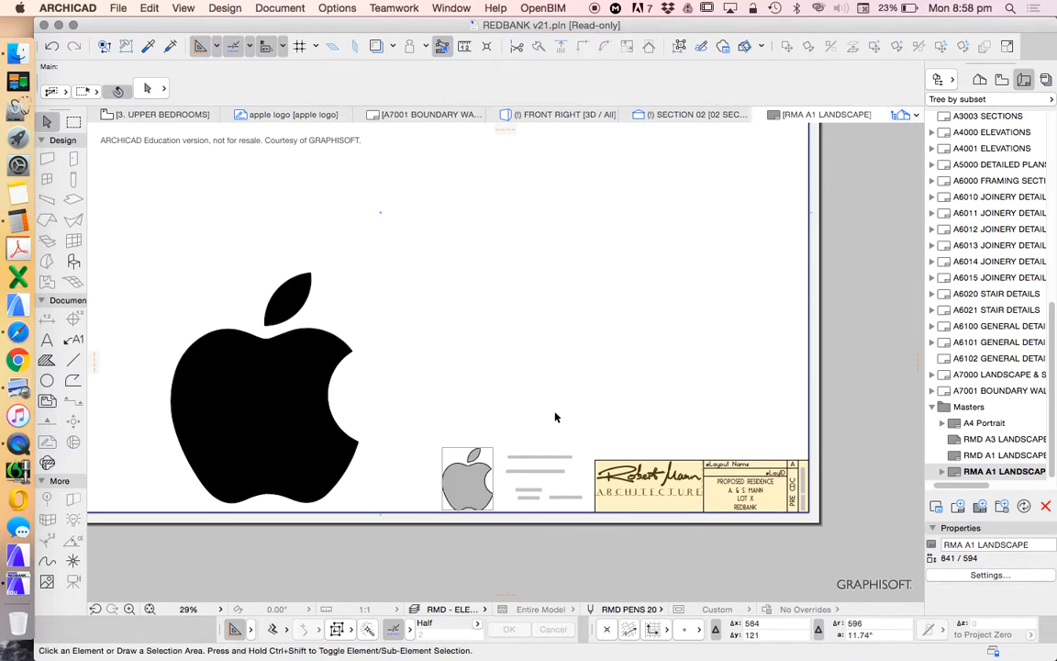
{"action": "left_click", "coordinate": [266, 385]}
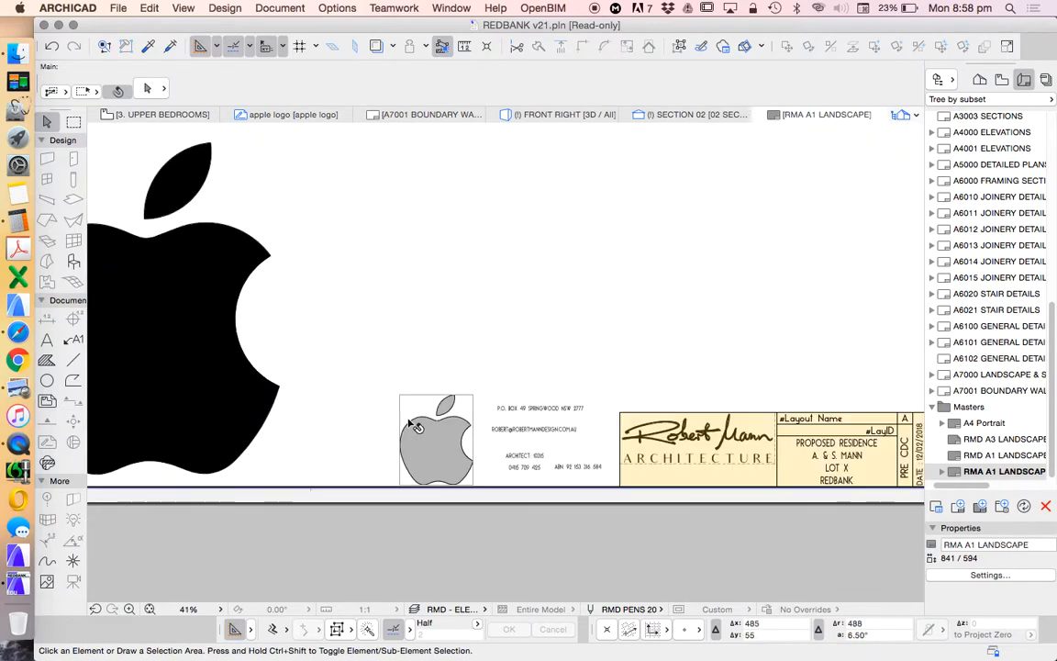
{"action": "scroll", "scroll_direction": "down", "scroll_amount": 3}
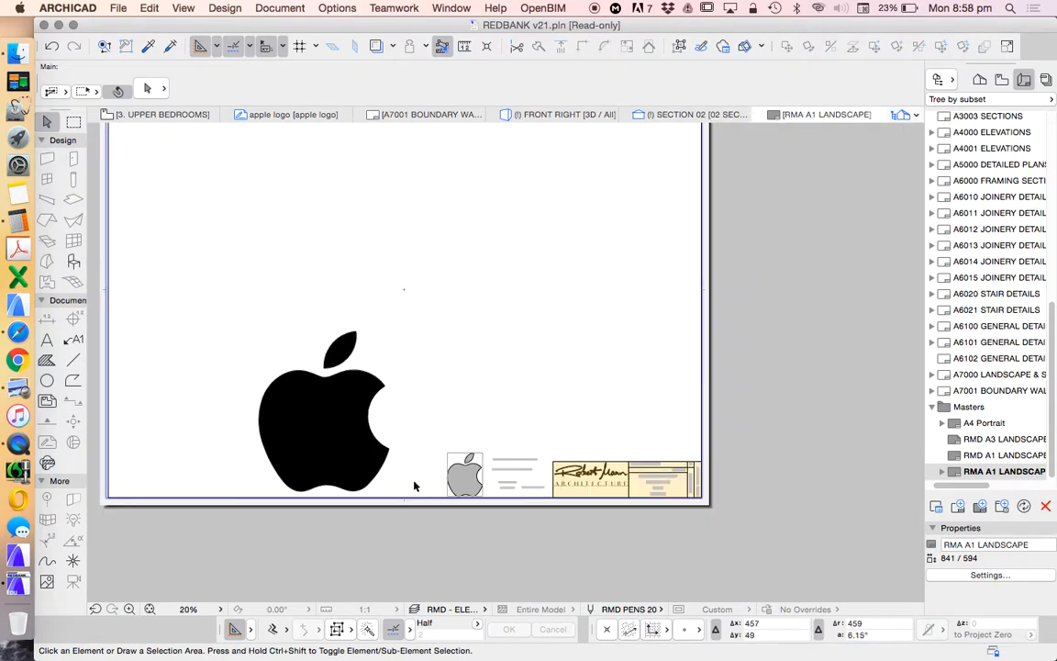